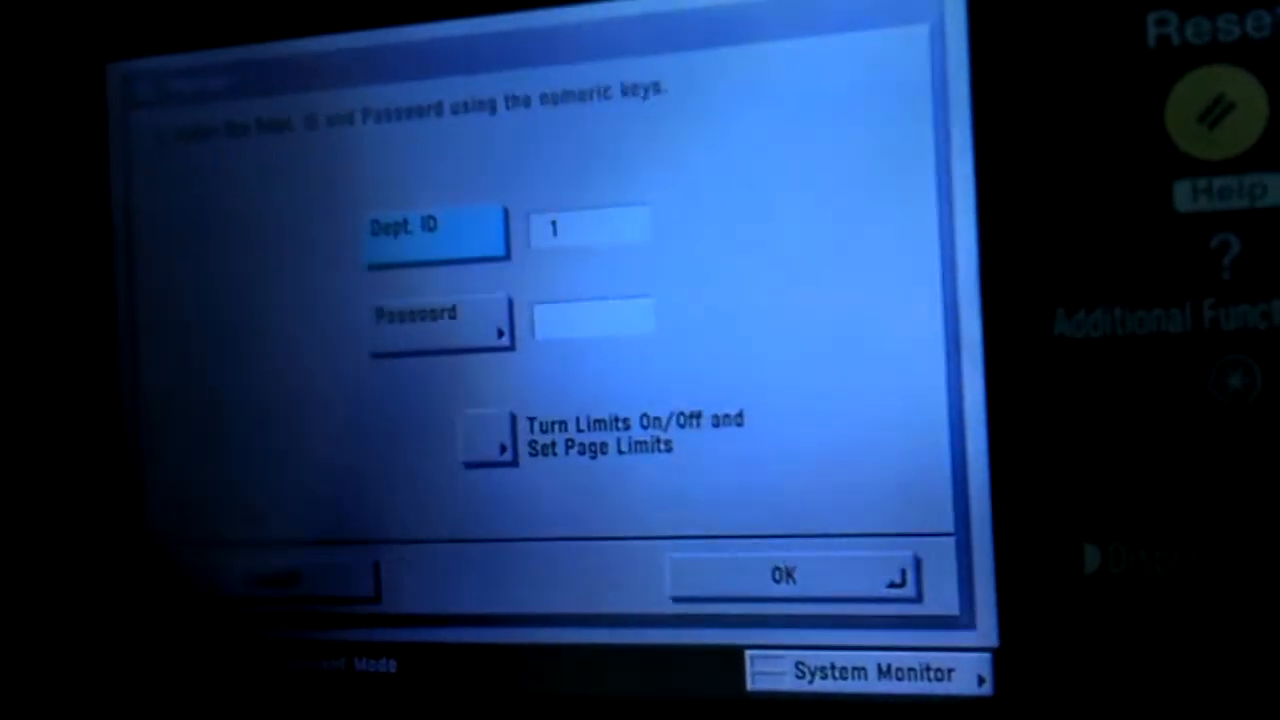
Confirm the entered department IDs, bringing the department list to four registered IDs.
left_click(790, 575)
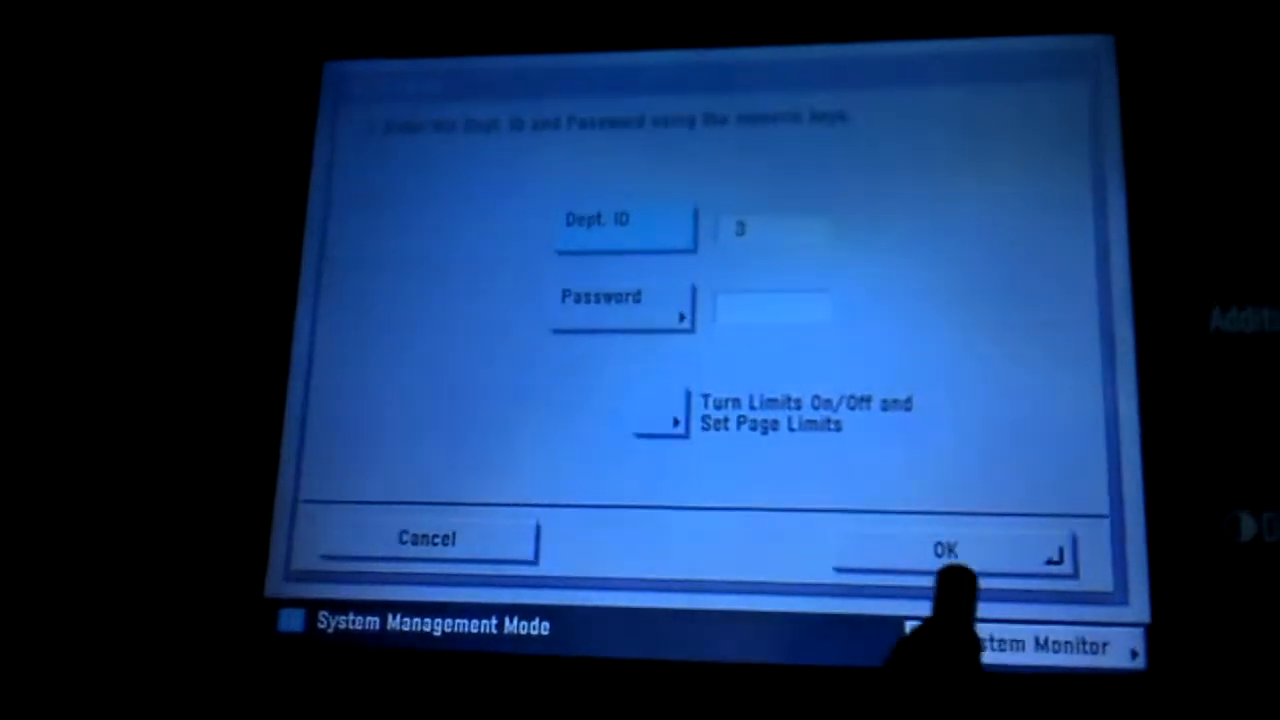
left_click(945, 550)
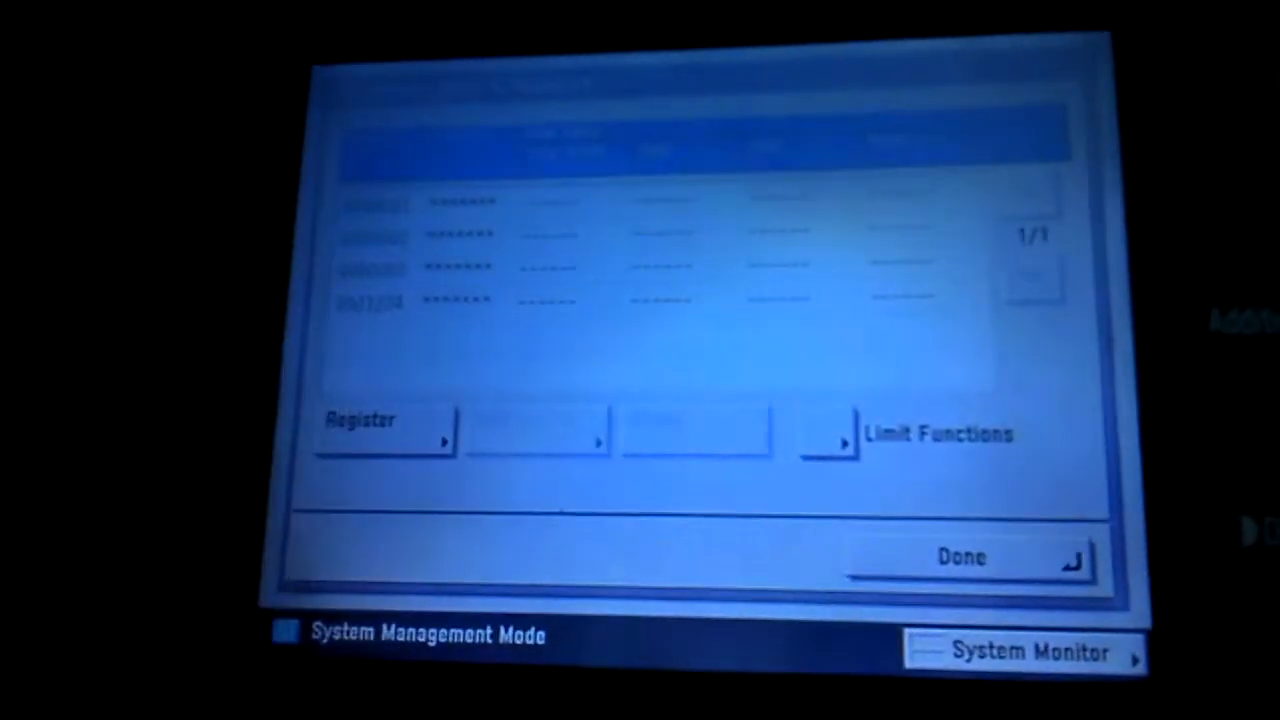
Finish the department ID list and save Dept. ID Management, allowing unknown-ID print and scan jobs.
left_click(828, 434)
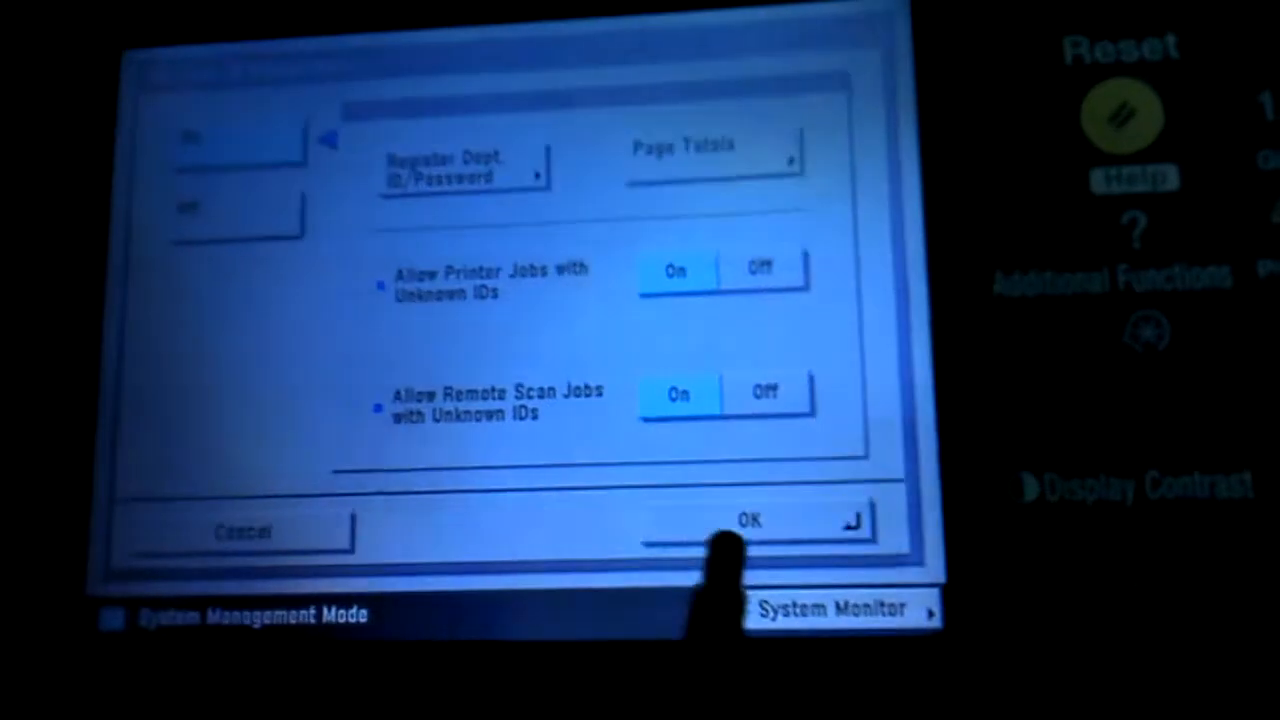
left_click(748, 520)
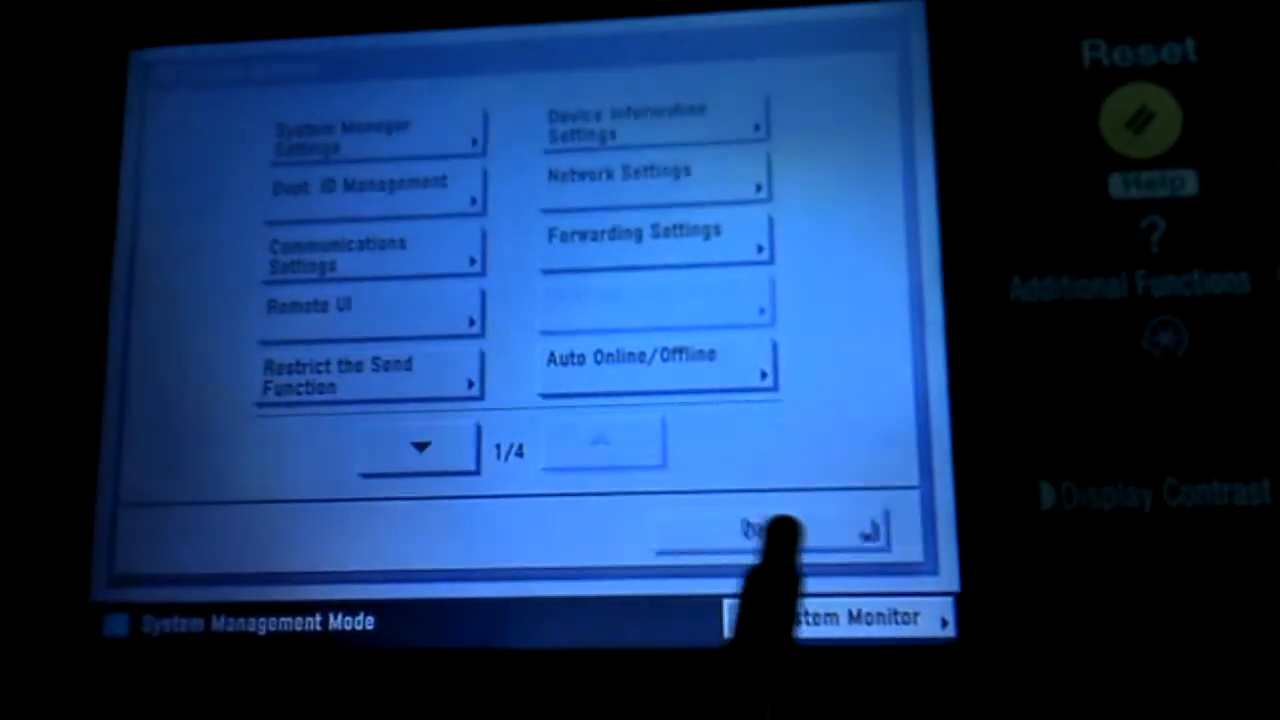
Exit System Settings and dismiss the completed print job status in System Monitor.
left_click(370, 190)
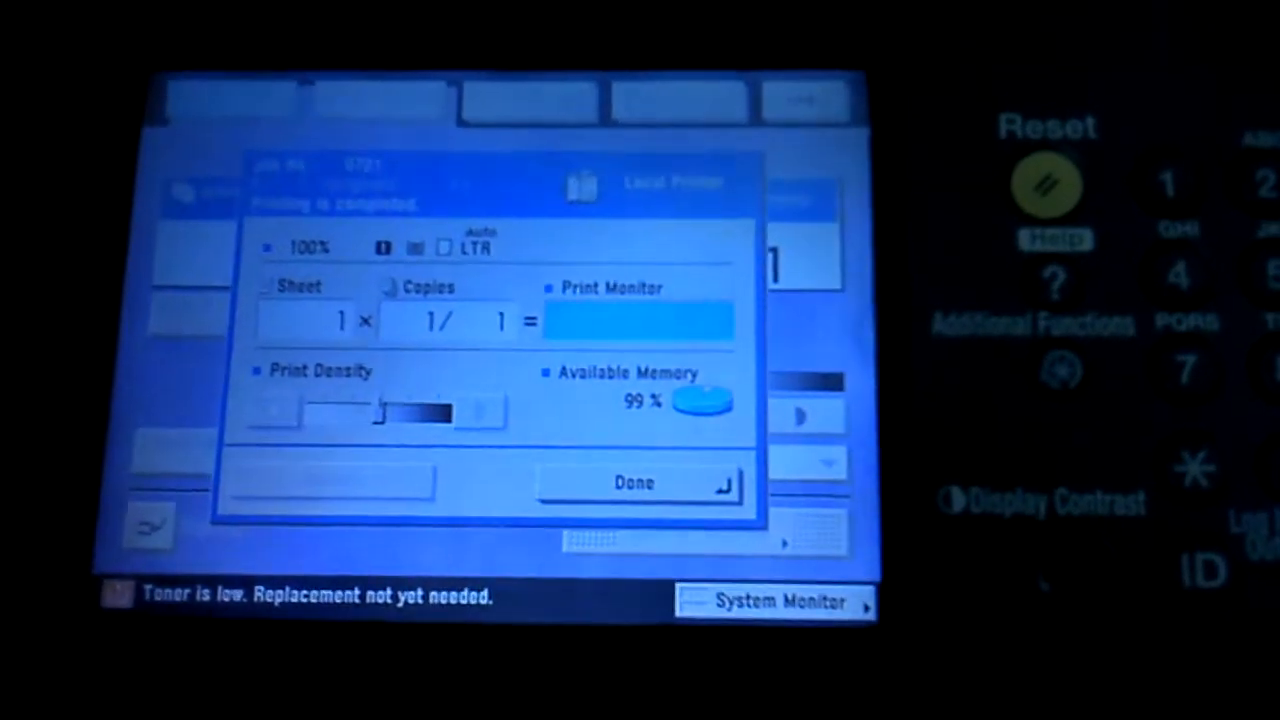
left_click(634, 483)
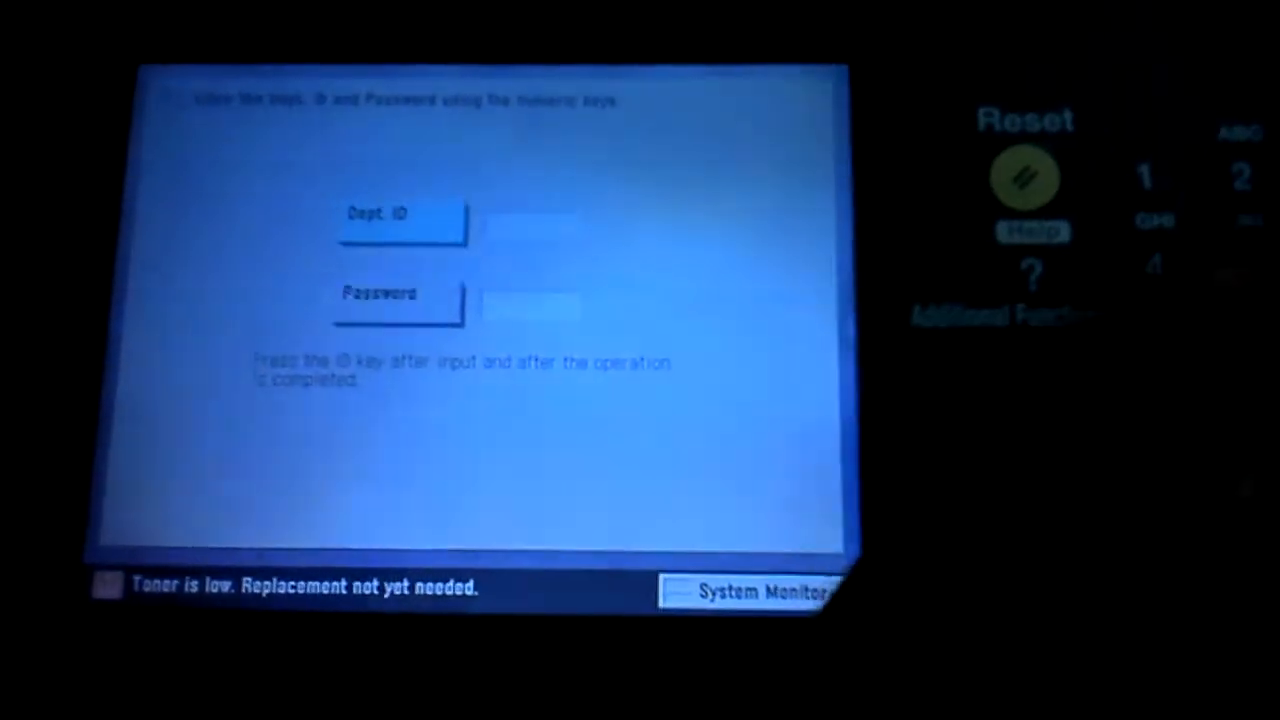
Log in with the ID key and show per-department page totals under Dept. ID Management.
key("3")
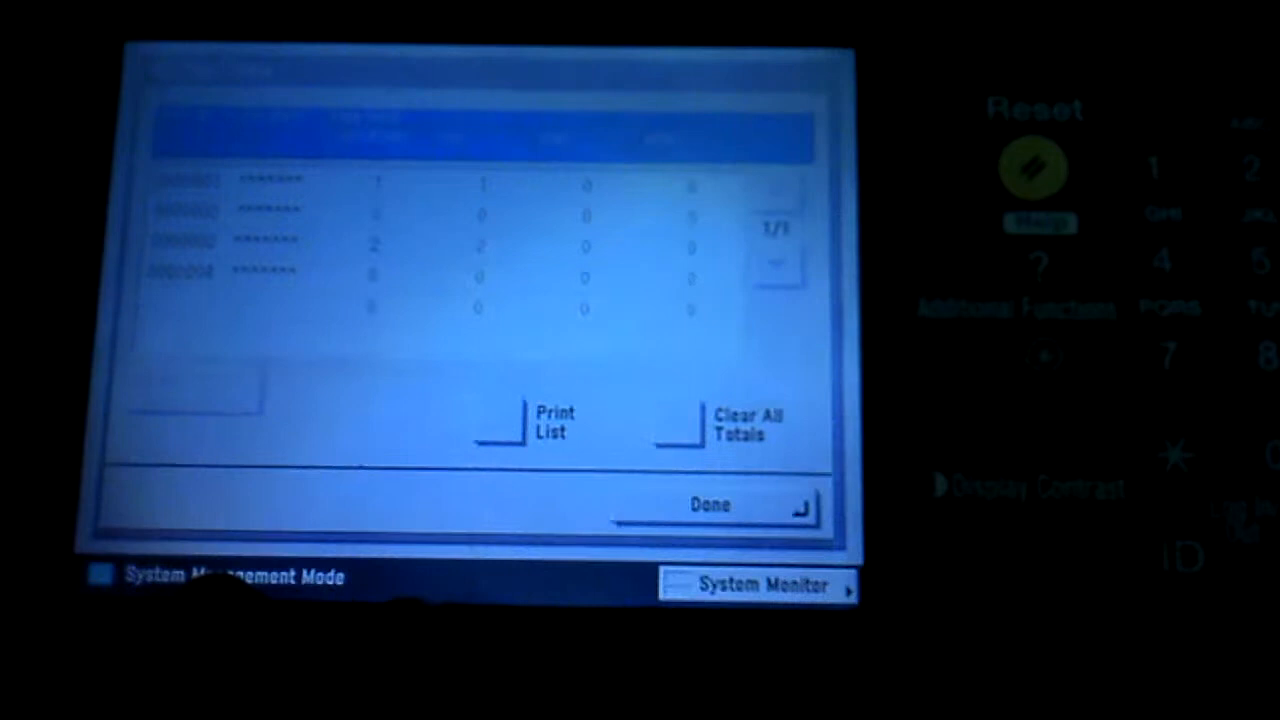
Print the Page Count List from the Page Totals screen.
left_click(551, 420)
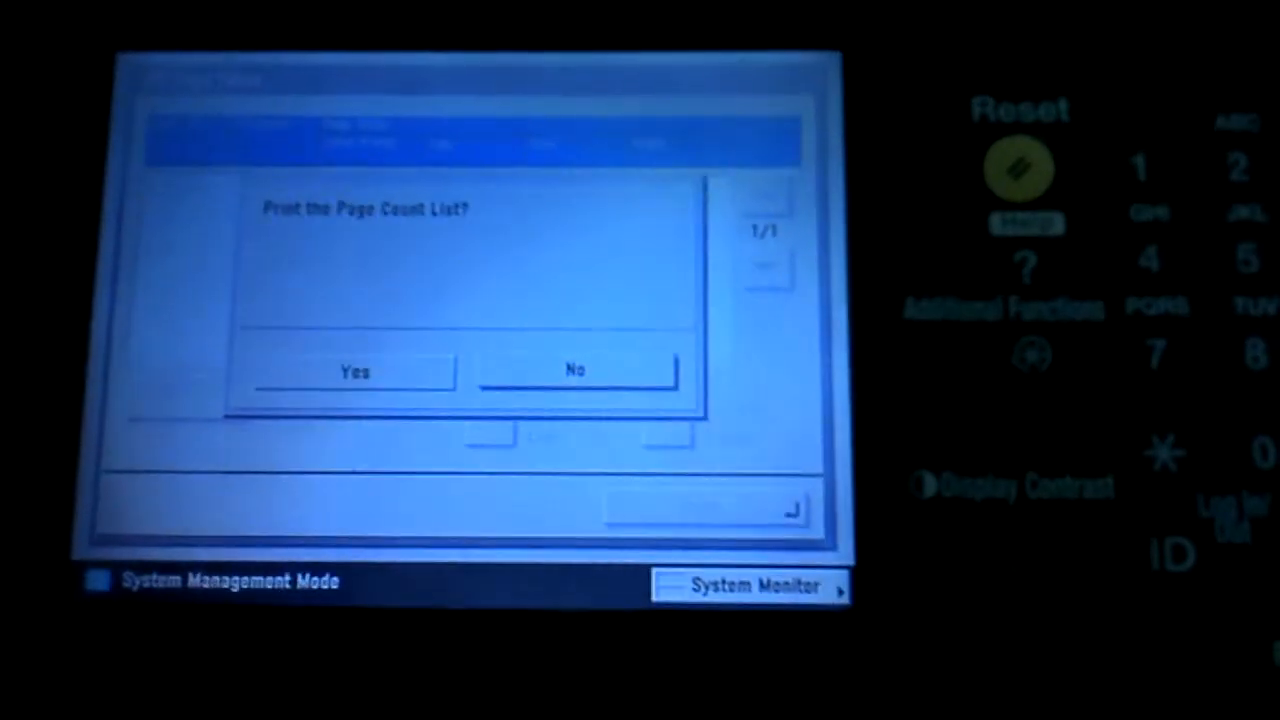
left_click(354, 371)
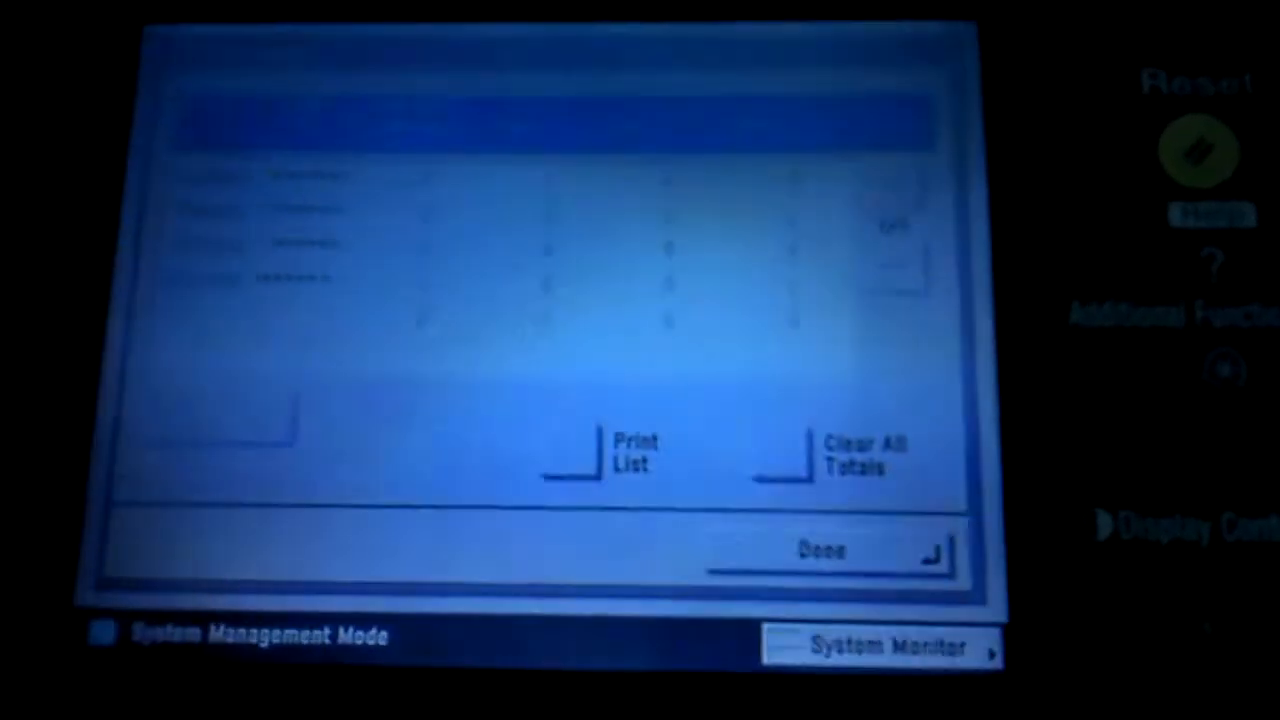
Clear all department page totals and return to the Copy screen.
left_click(865, 455)
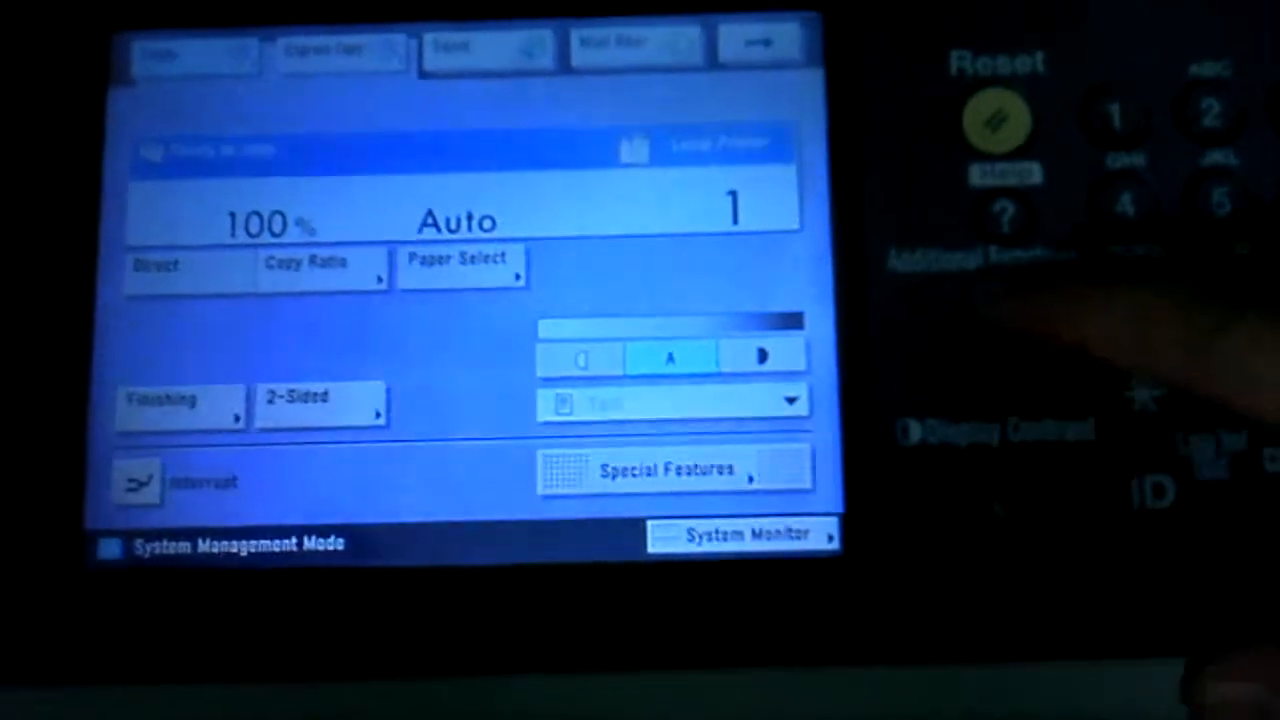
Navigate through Additional Functions and System Settings into Dept. ID Management.
left_click(1000, 210)
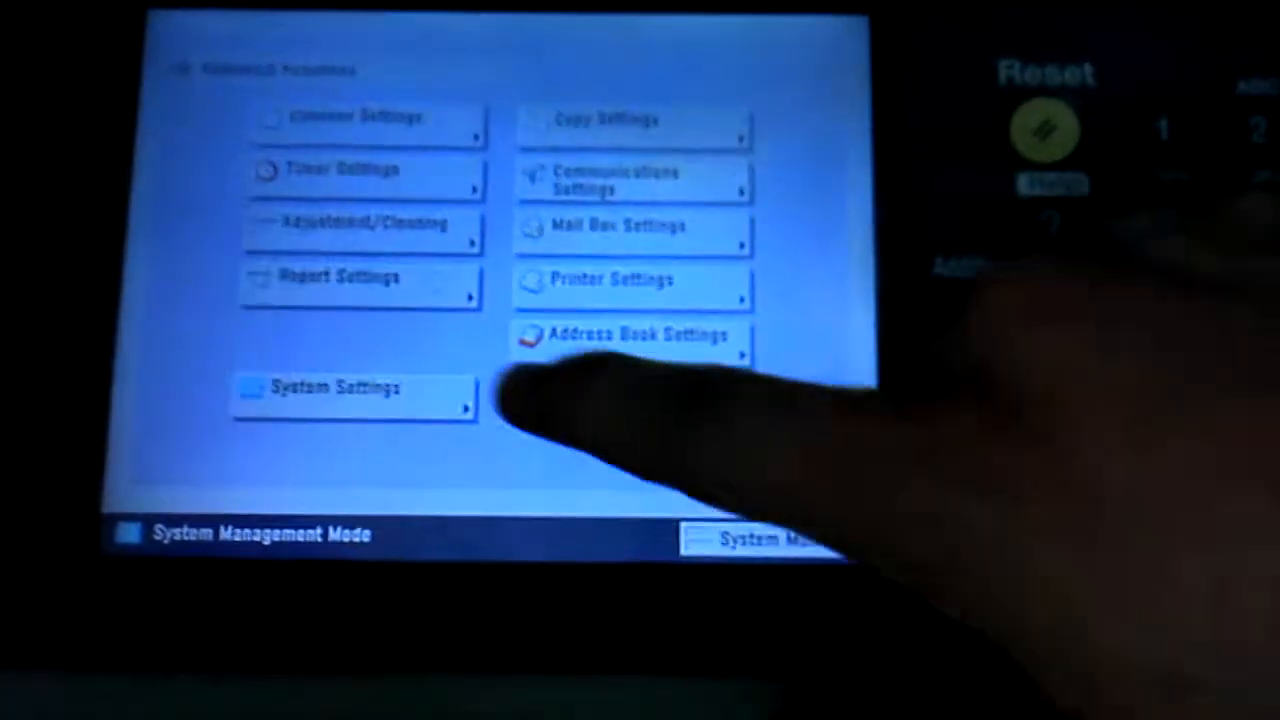
left_click(353, 390)
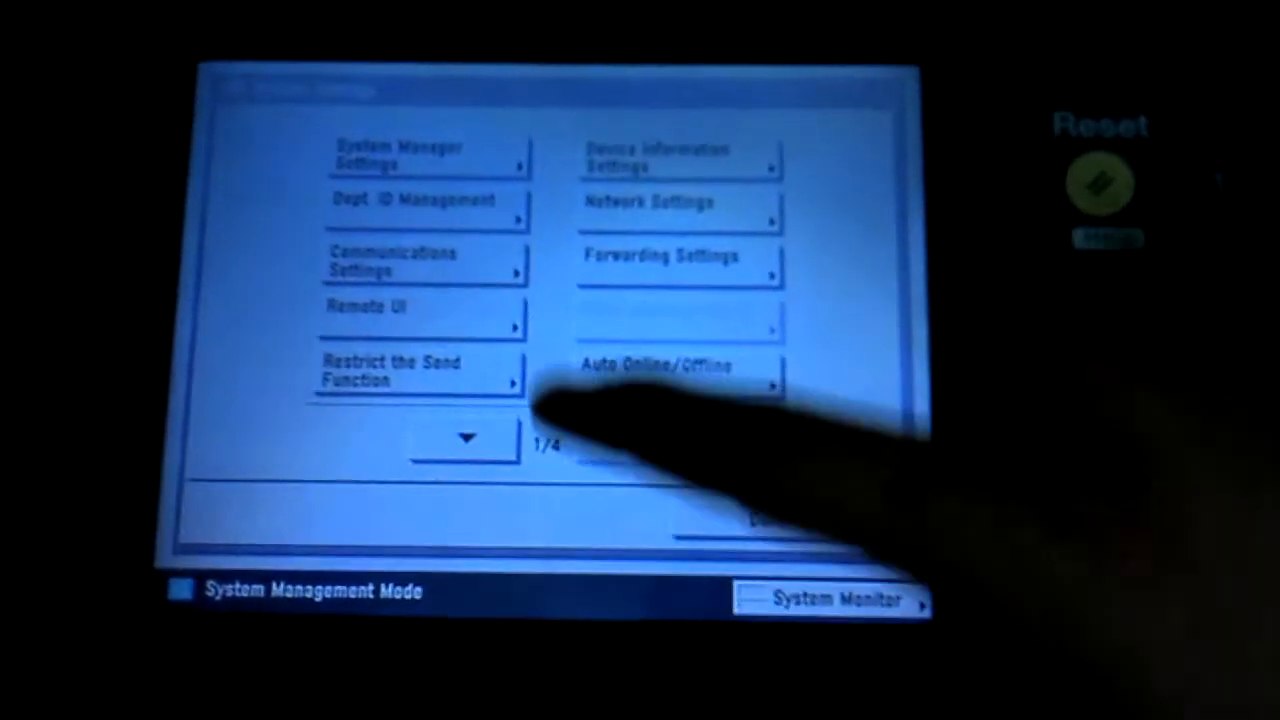
left_click(420, 205)
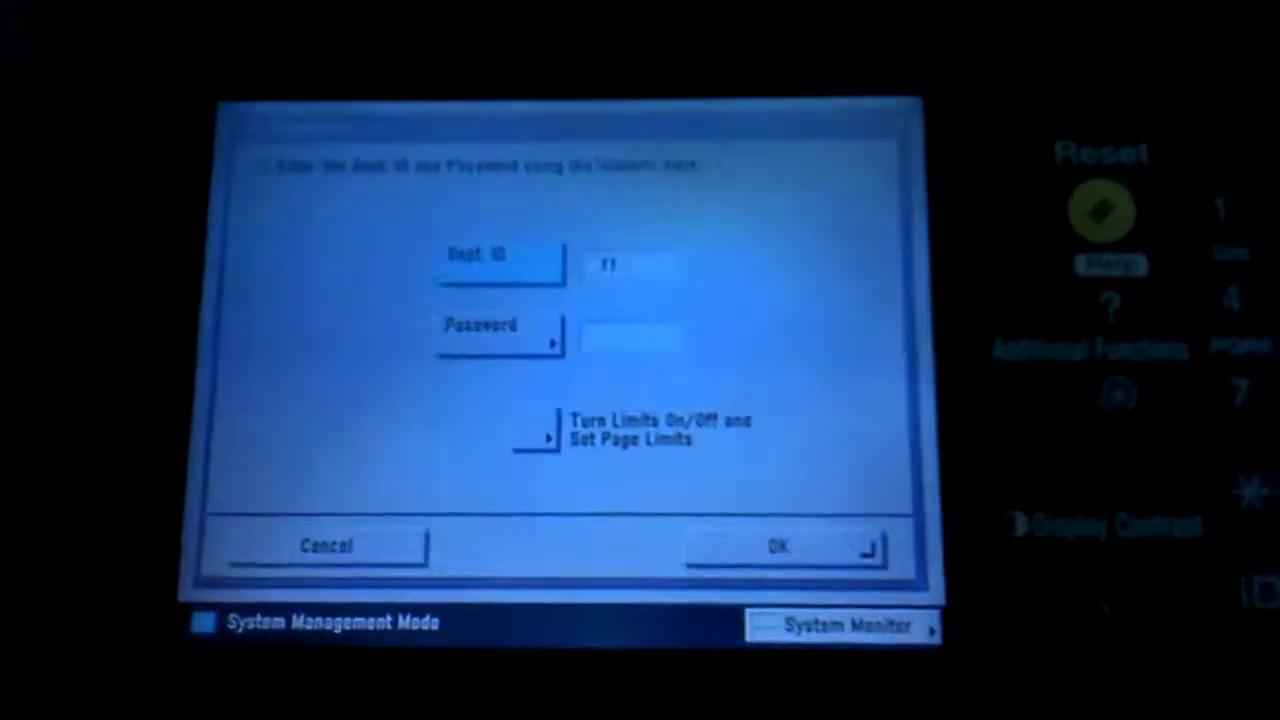
Close the department ID form and exit System Settings back to the Copy screen.
left_click(780, 546)
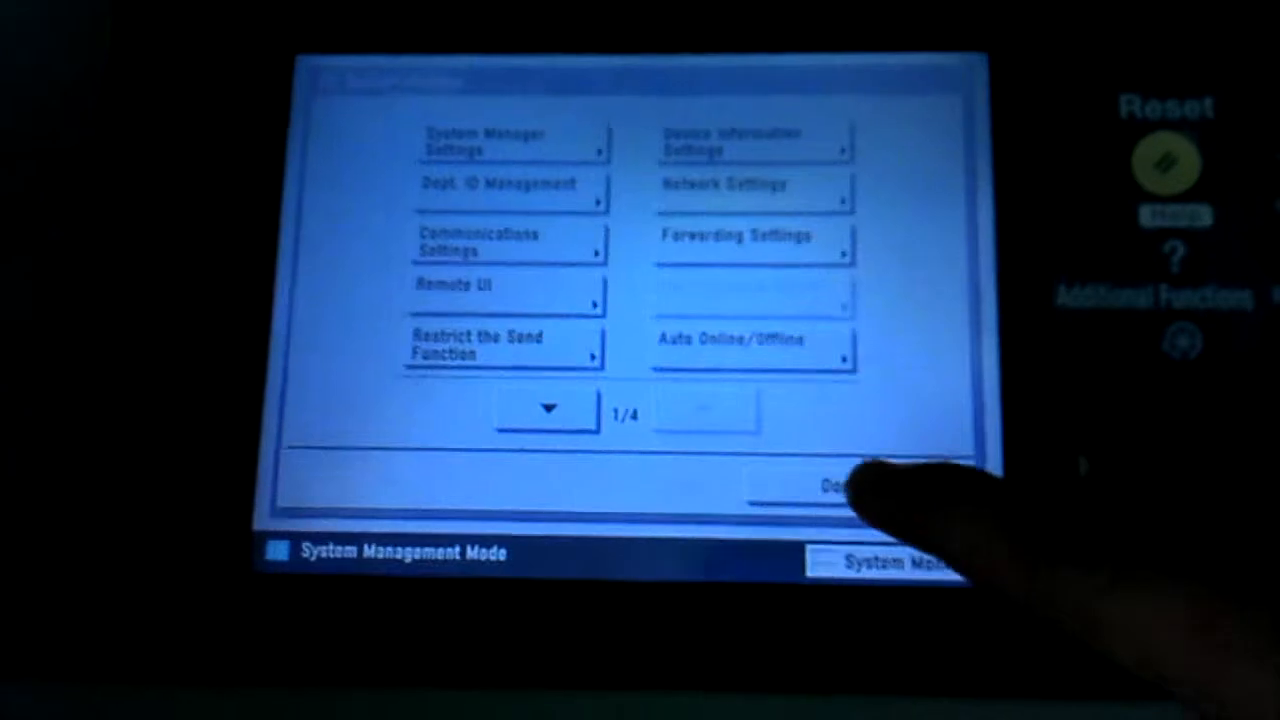
left_click(830, 488)
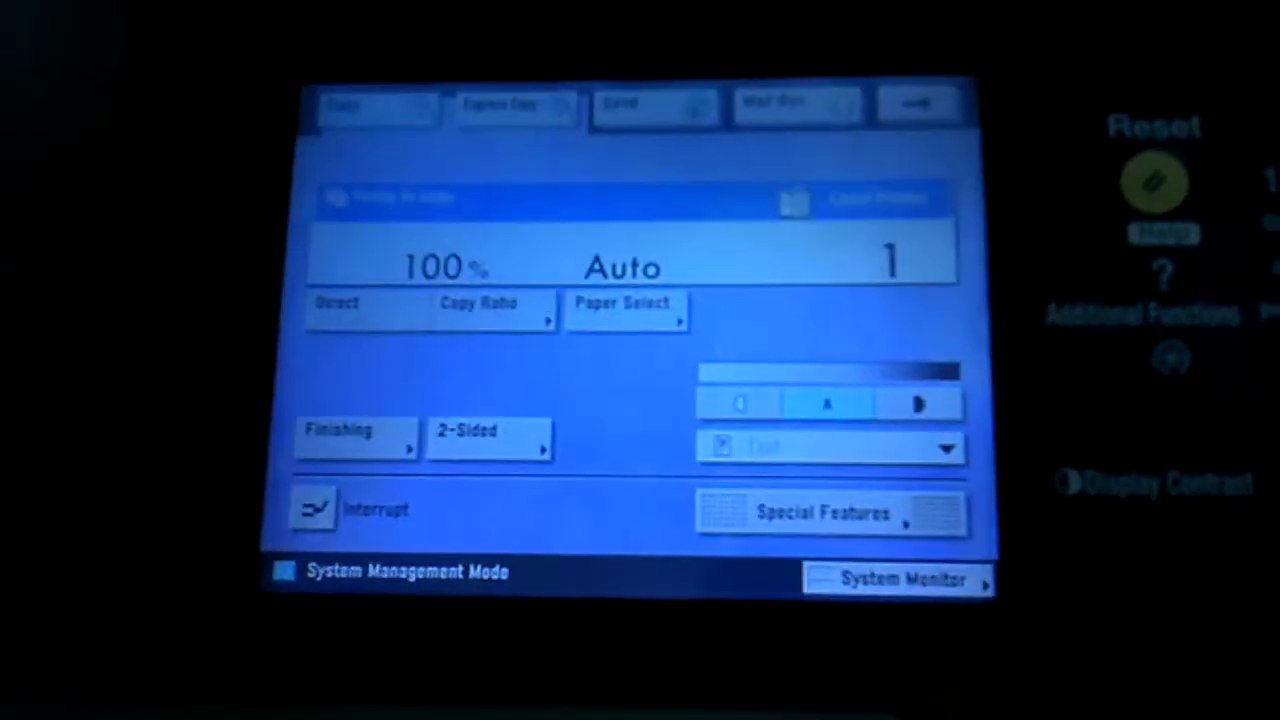